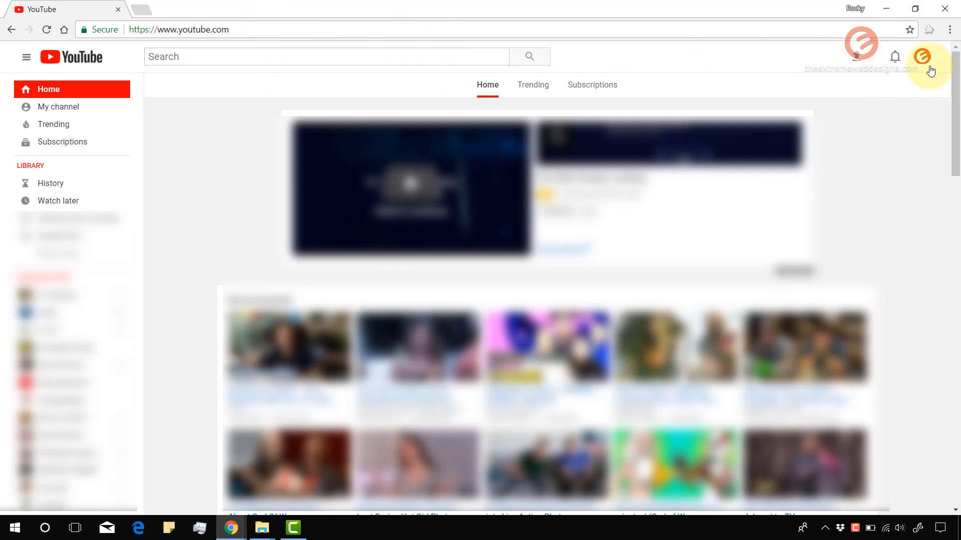
mouse_move(929, 78)
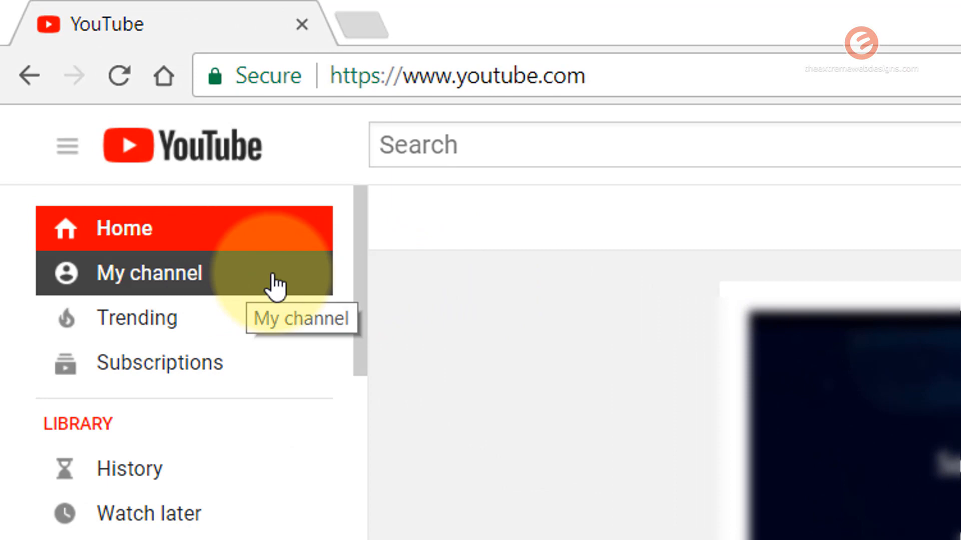
Open My channel from the YouTube home page sidebar.
click(149, 273)
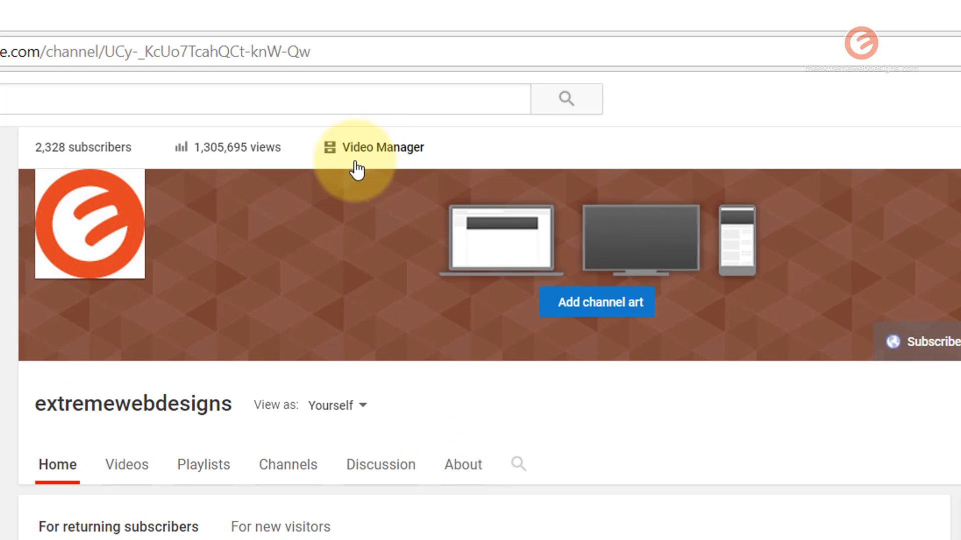
Go through Video Manager and the CHANNEL section to the Branding settings page.
click(384, 147)
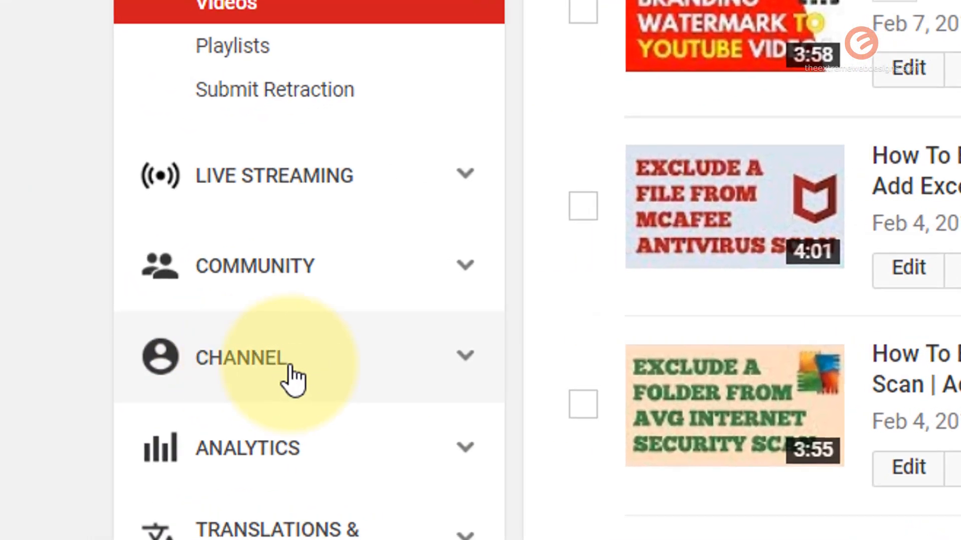
click(404, 358)
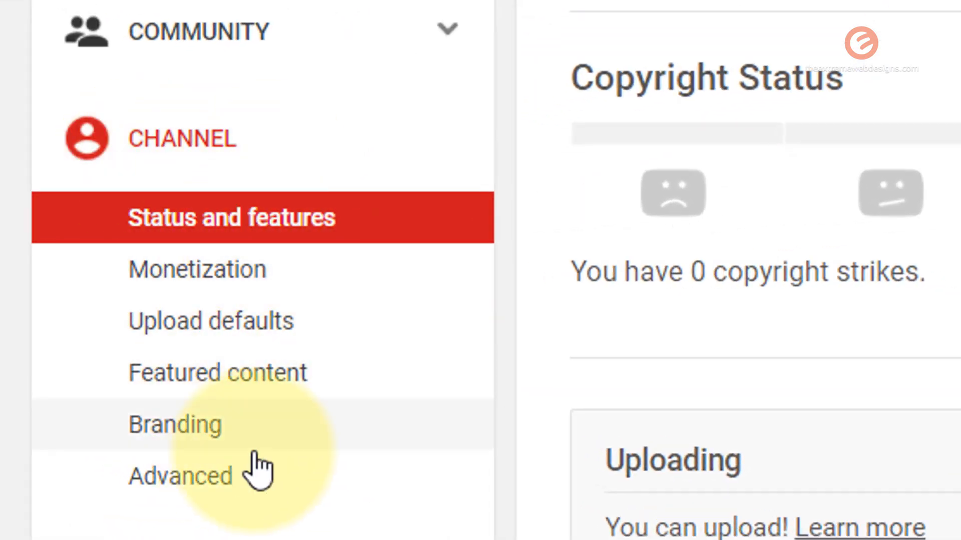
click(174, 423)
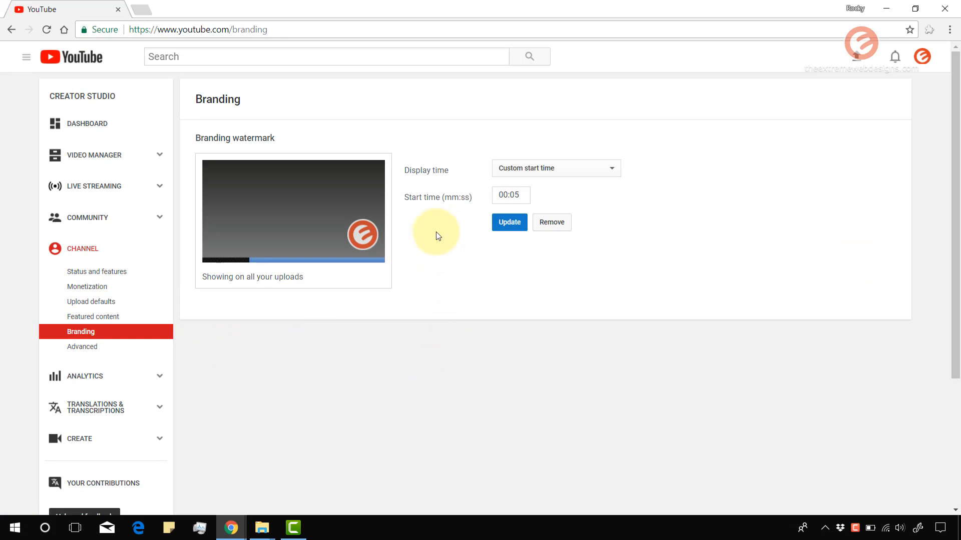
mouse_move(417, 241)
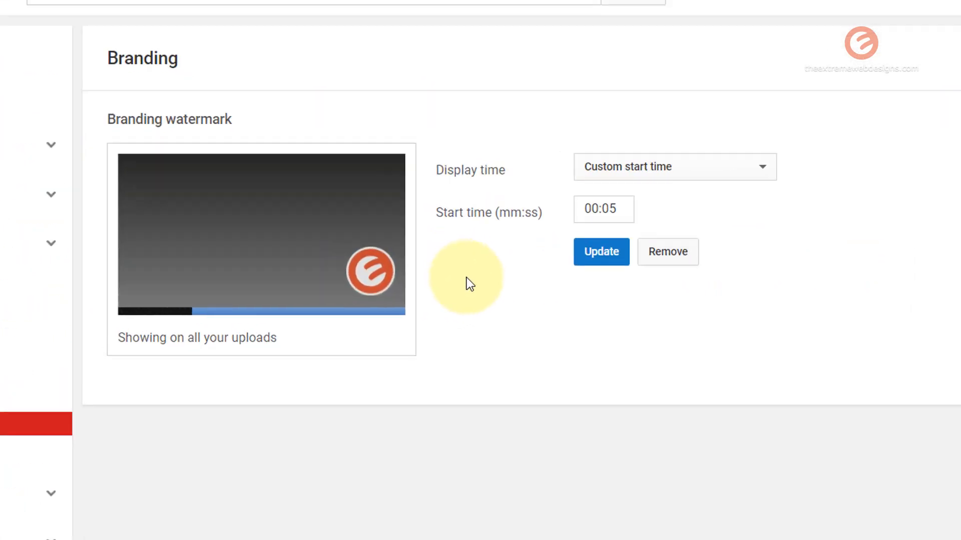
scroll(down, 3)
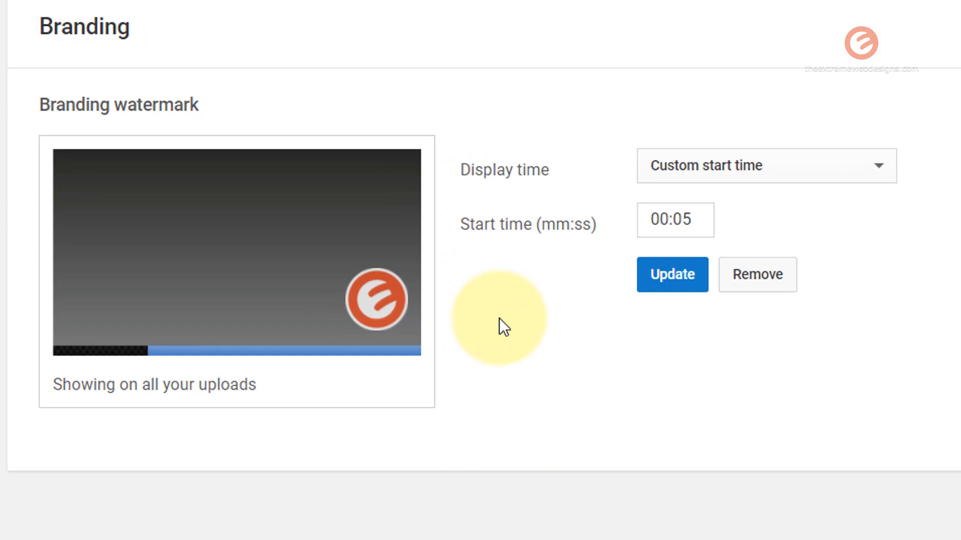
mouse_move(568, 374)
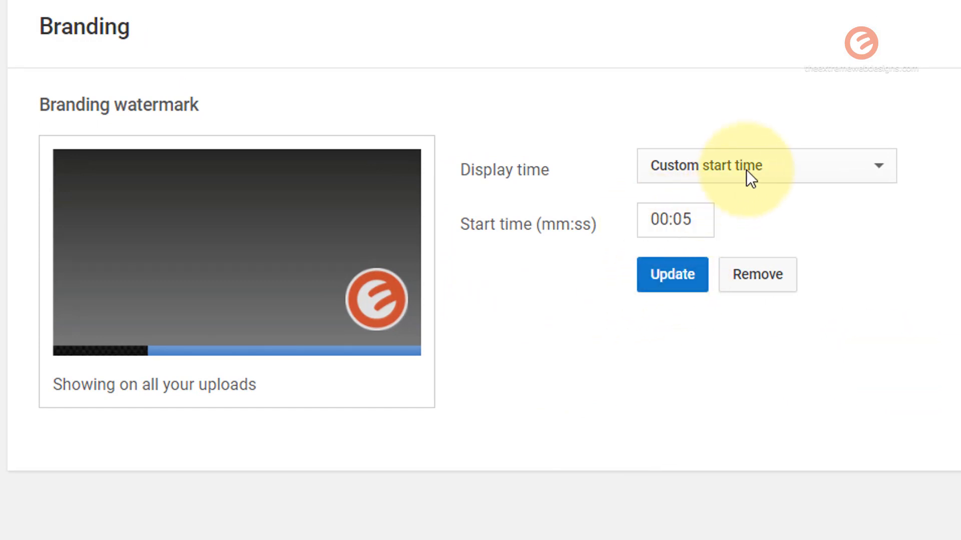
click(764, 166)
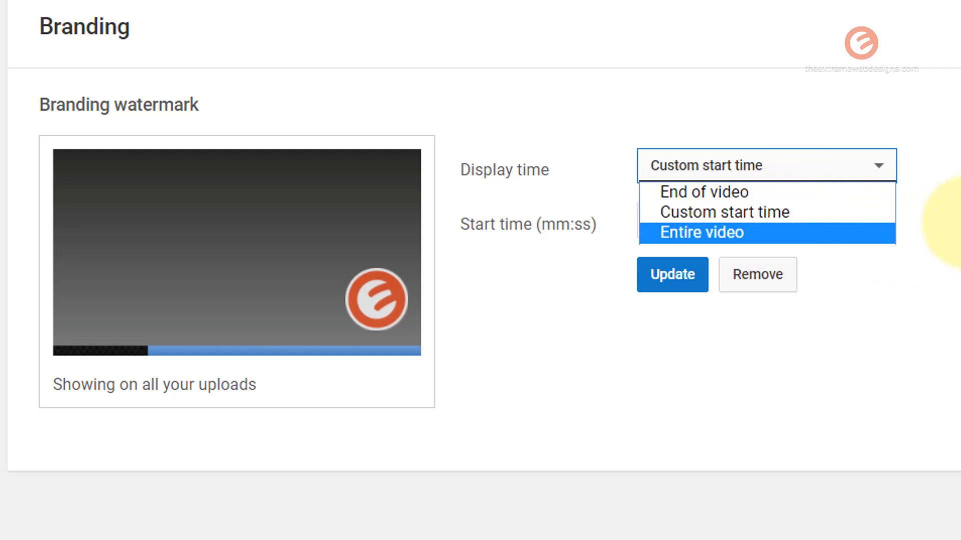
click(705, 212)
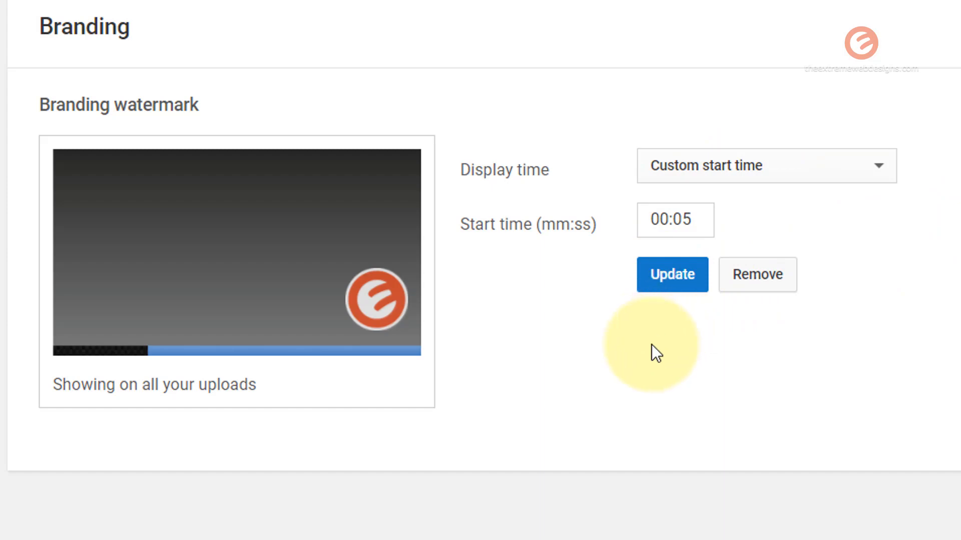
mouse_move(776, 288)
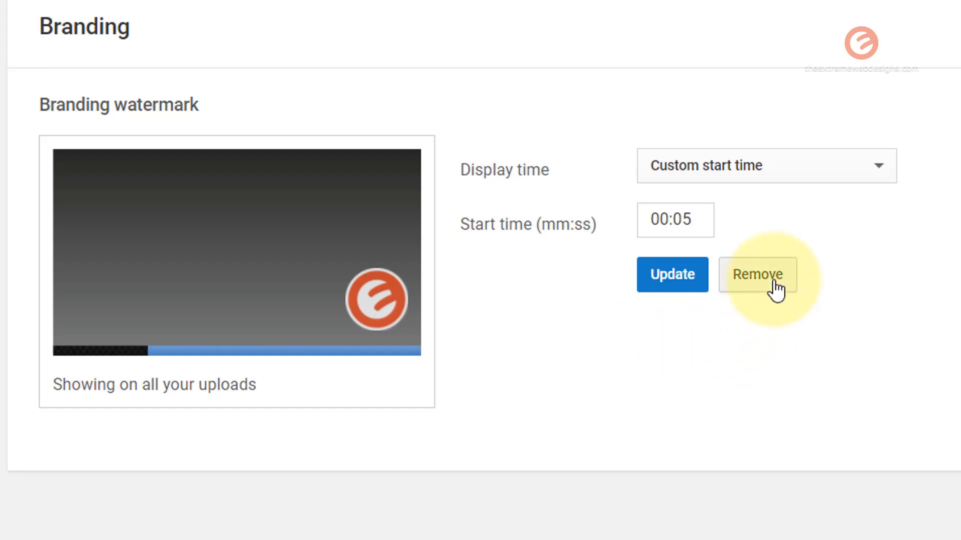
mouse_move(794, 426)
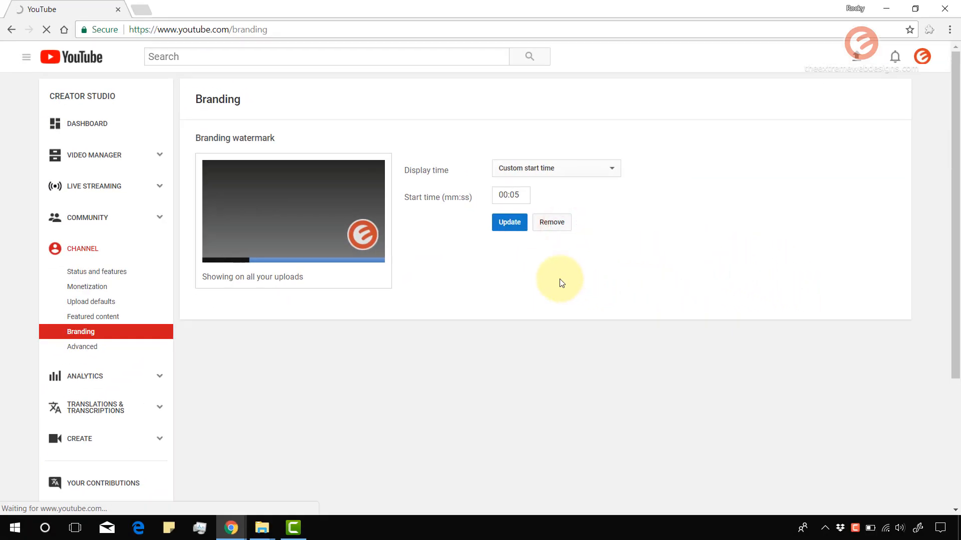
Confirm removal of the existing branding watermark.
click(550, 222)
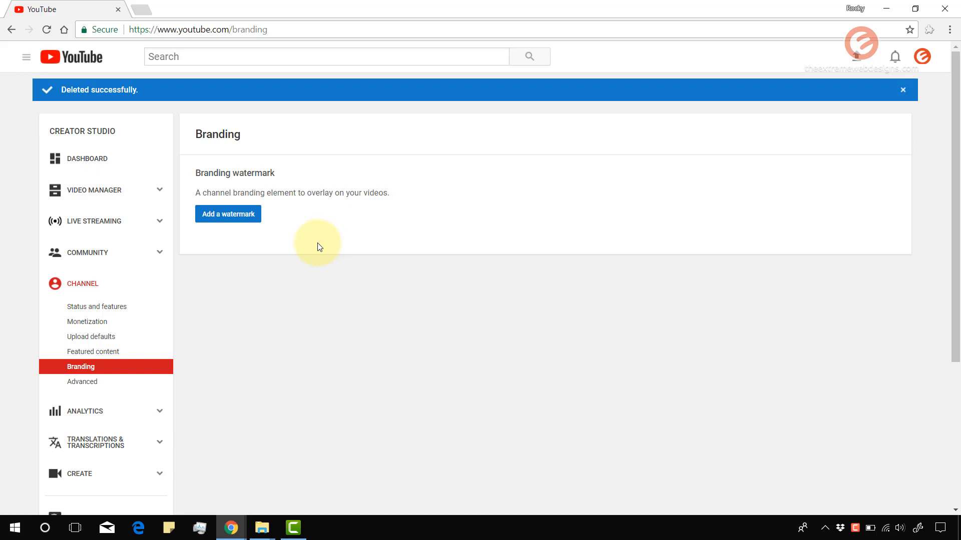
mouse_move(305, 227)
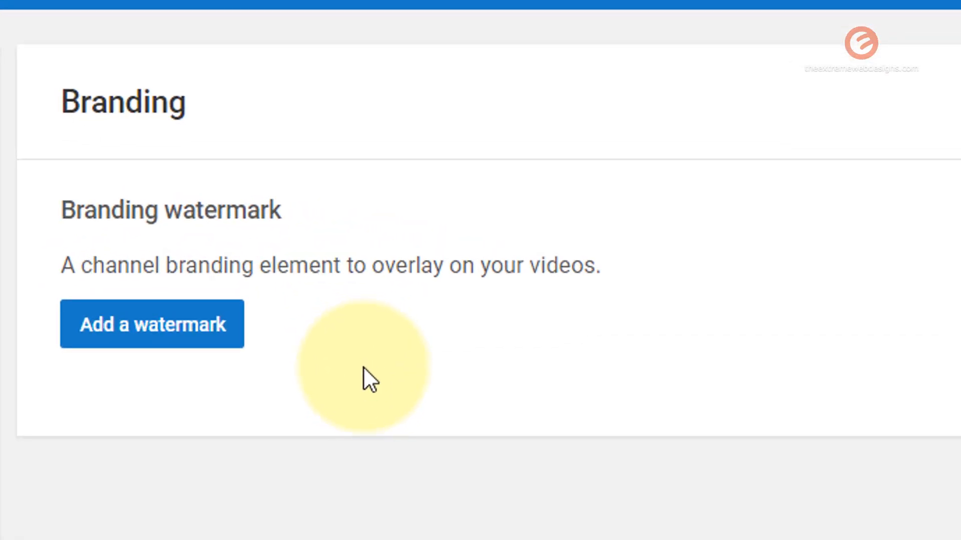
mouse_move(180, 359)
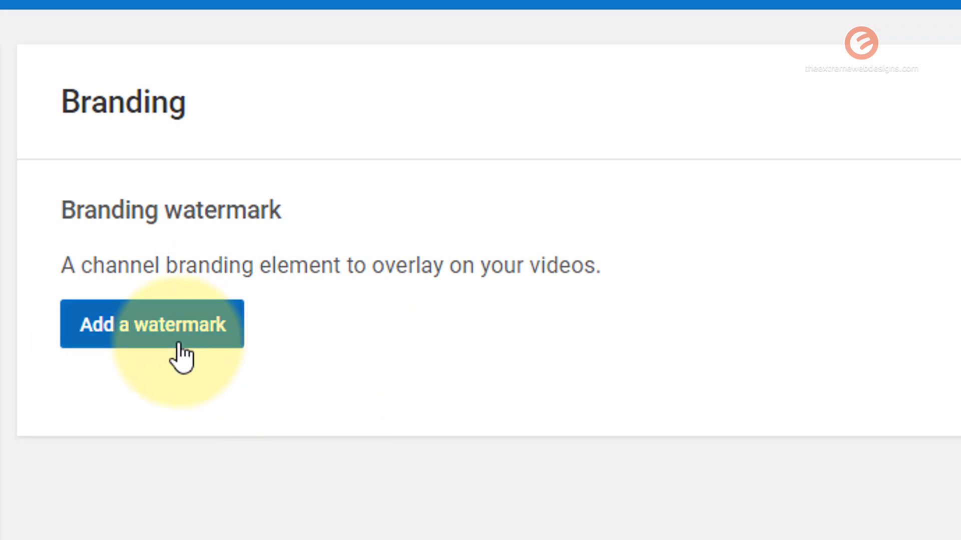
Upload logo.png as the new watermark image, showing All Files in the chooser.
click(151, 325)
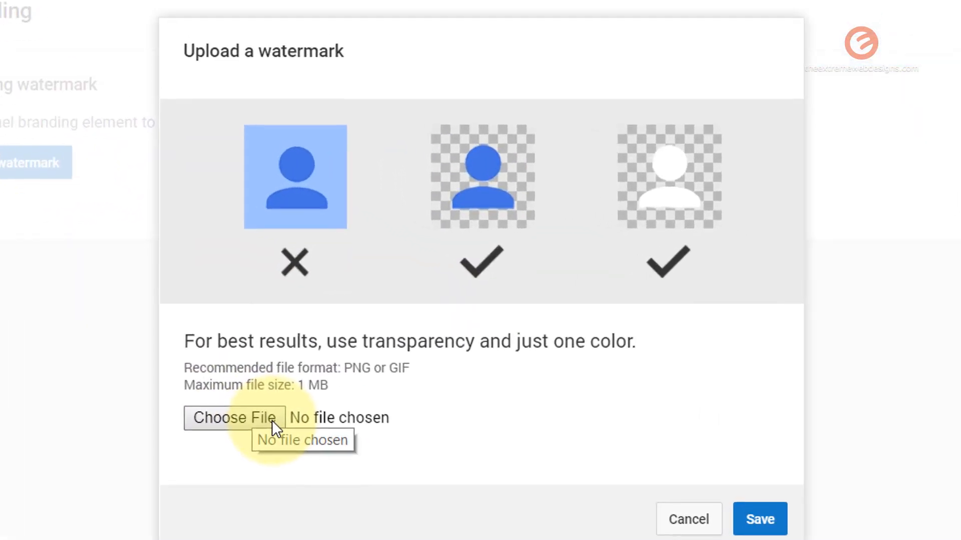
click(234, 418)
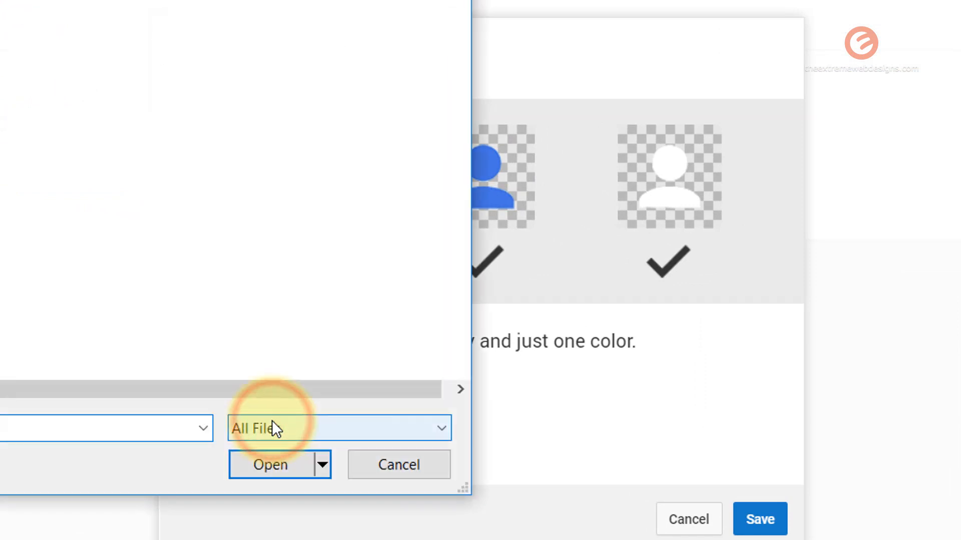
click(205, 168)
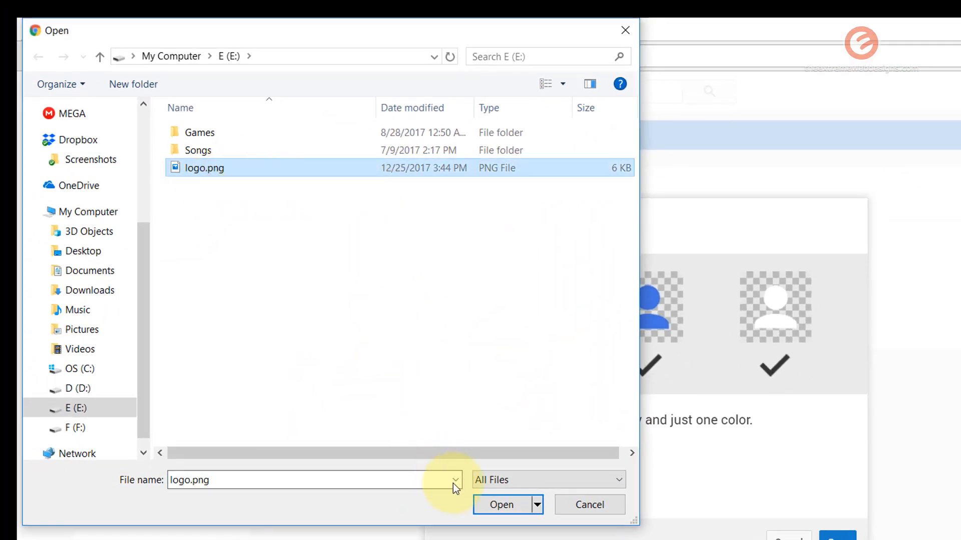
click(500, 504)
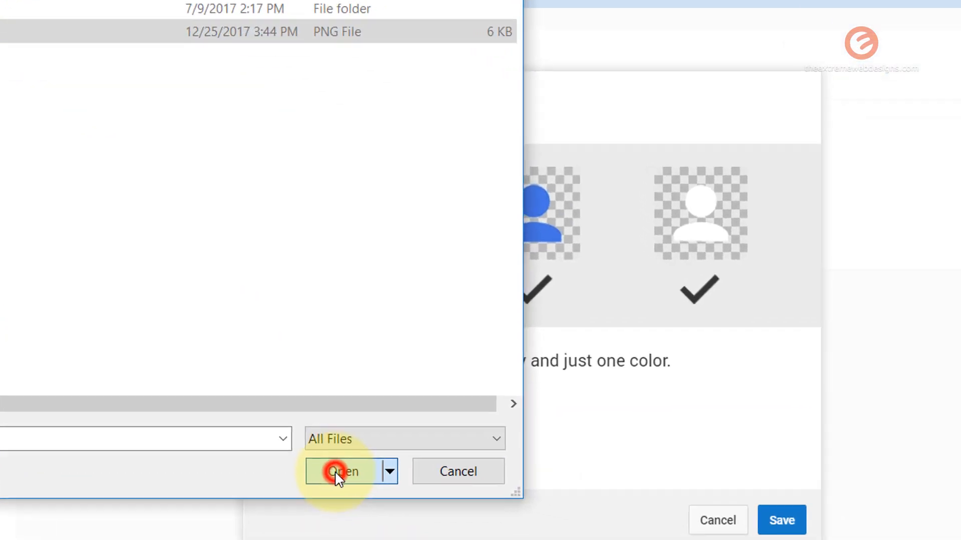
click(343, 472)
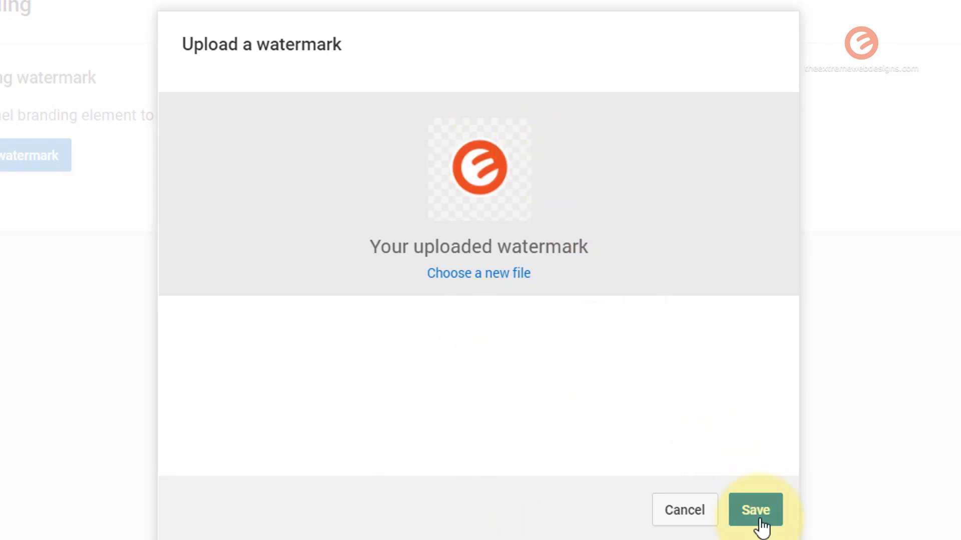
Save the logo watermark so it shows on all uploads from 00:05.
click(754, 509)
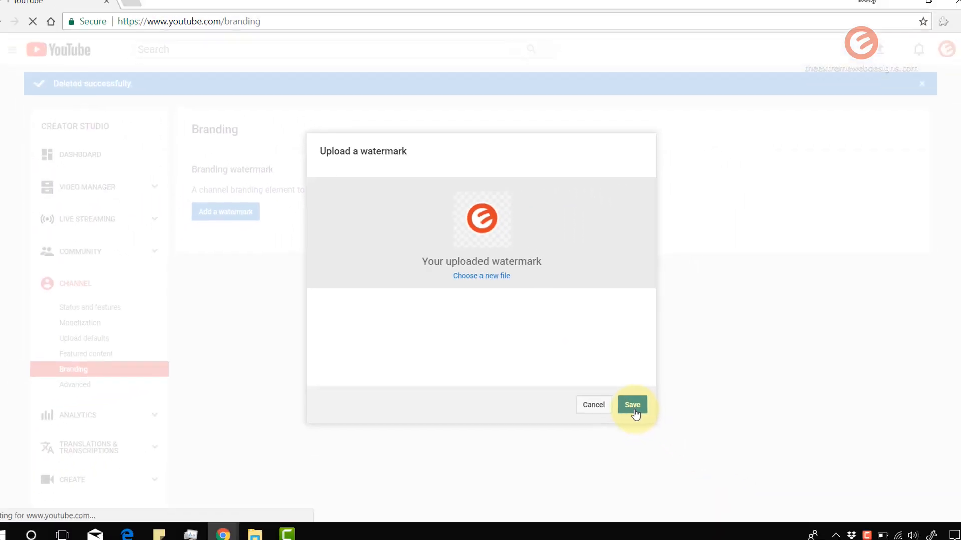
click(632, 405)
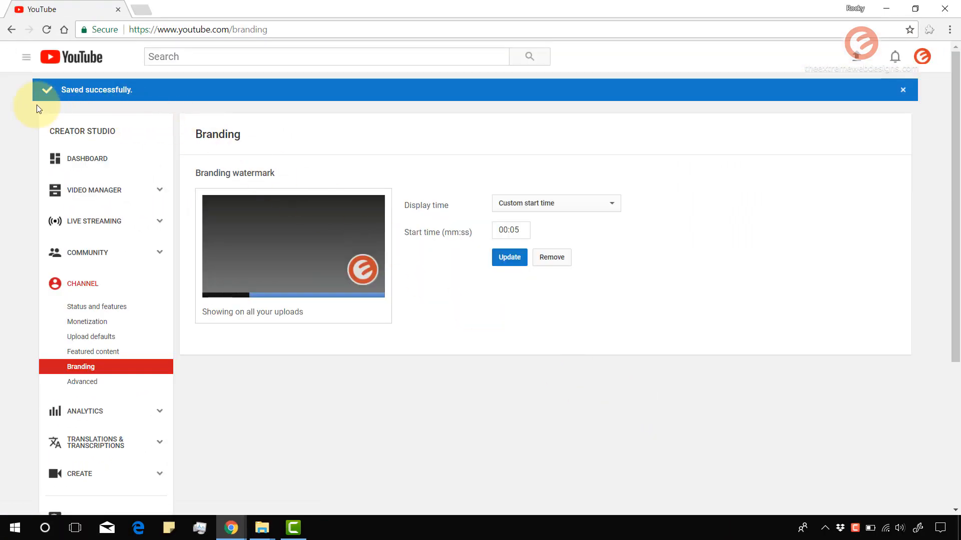
mouse_move(158, 110)
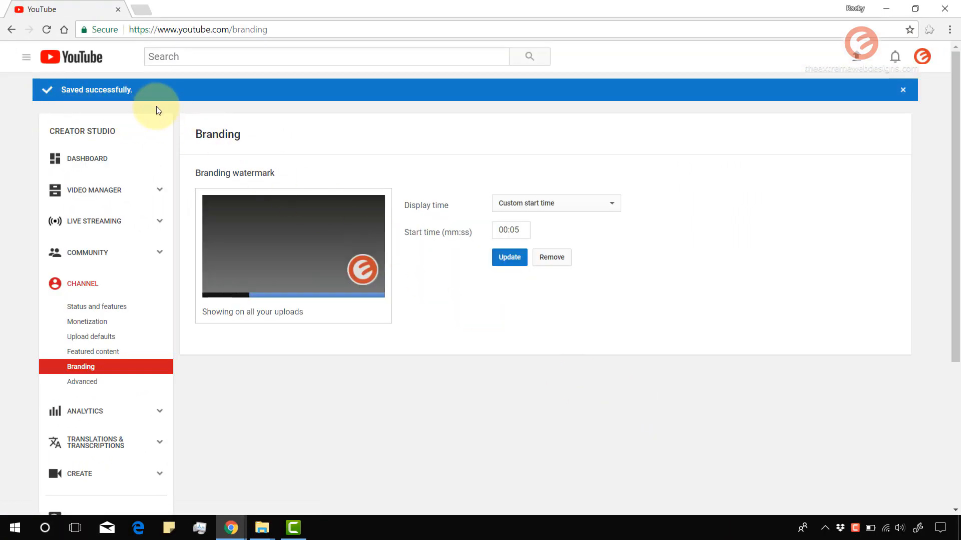
mouse_move(634, 289)
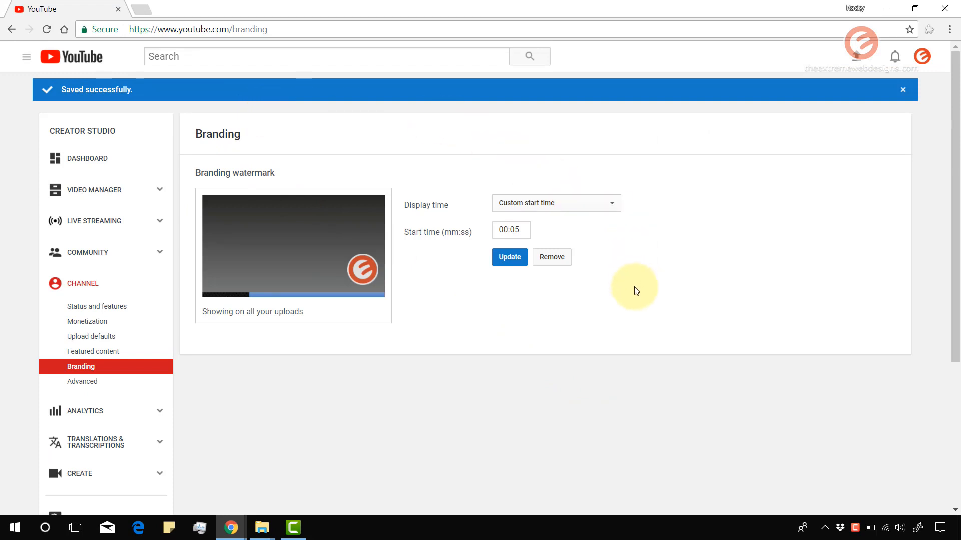